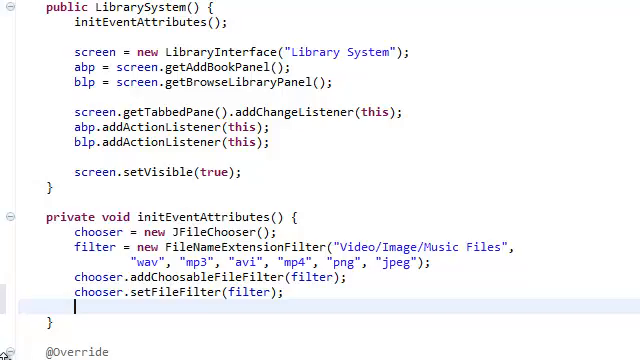
Step: Paste the showOpenDialog / APPROVE_OPTION / getSelectedFile code into the getButtonAddFile branch of actionPerformed
scroll("down", 3)
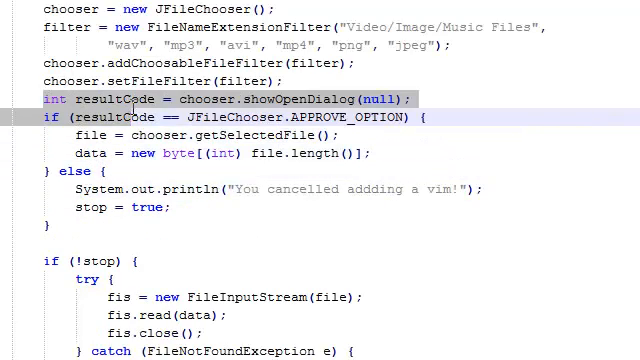
scroll("down", 3)
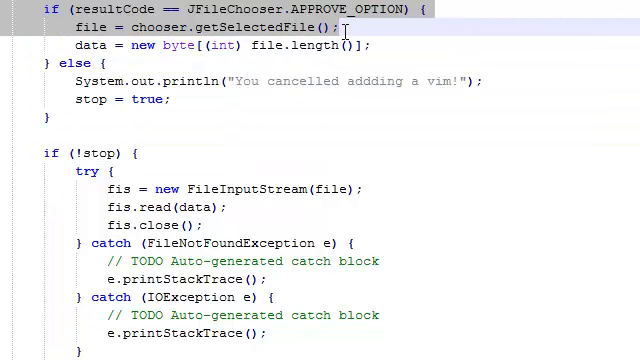
scroll("up", 3)
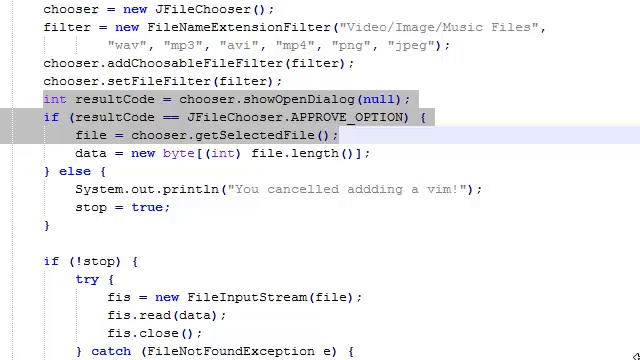
scroll("up", 3)
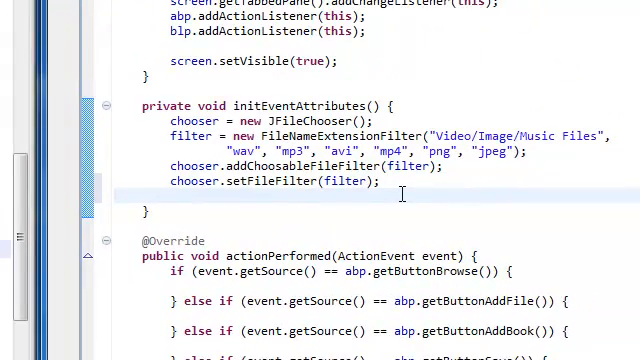
scroll("down", 3)
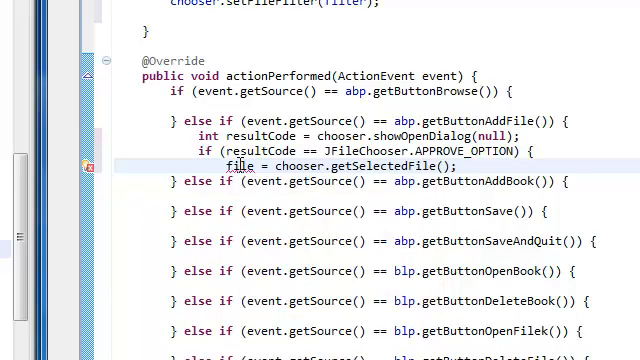
double_click(278, 136)
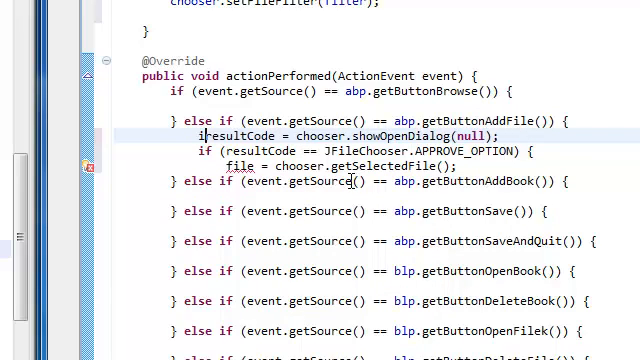
scroll("up", 3)
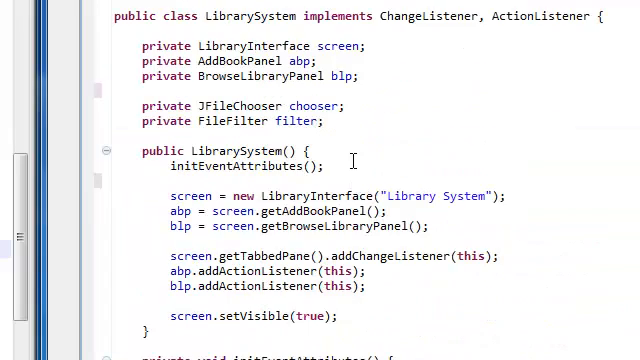
Step: Declare 'private int resultCode;' and 'File vimFile;' as class fields below the filter field
key("enter")
type("private")
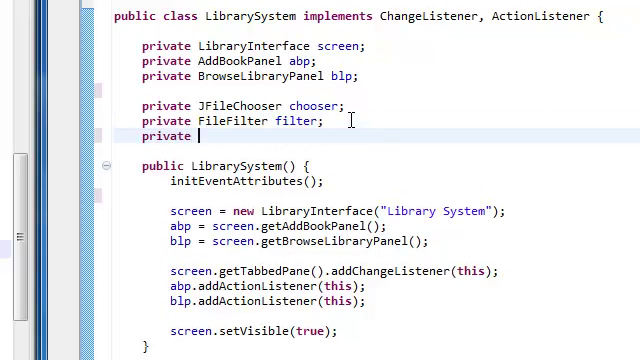
type("int int resultCode")
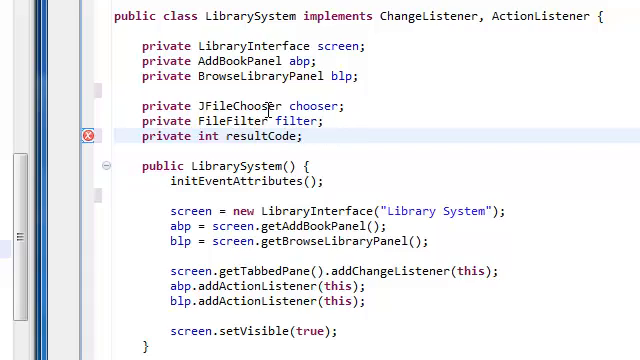
left_click(304, 136)
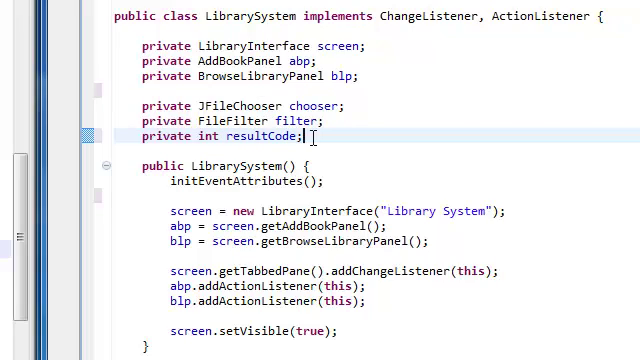
type("File")
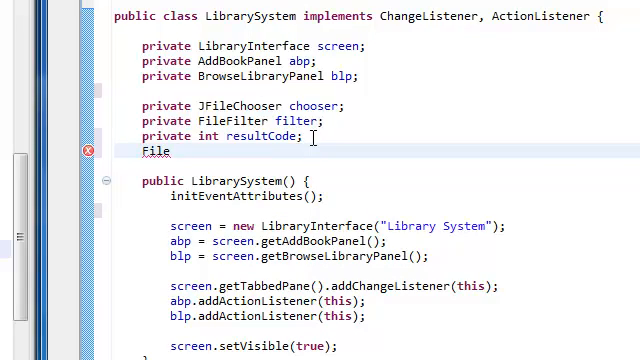
type("file")
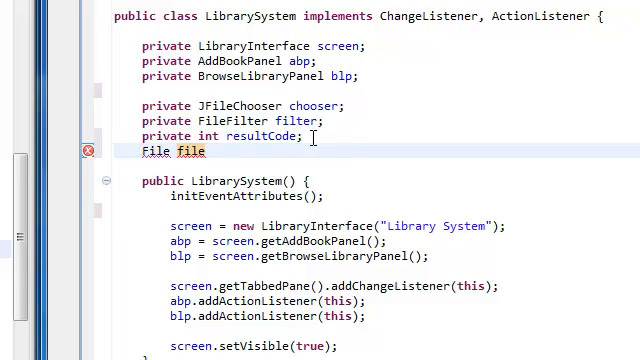
key("Backspace")
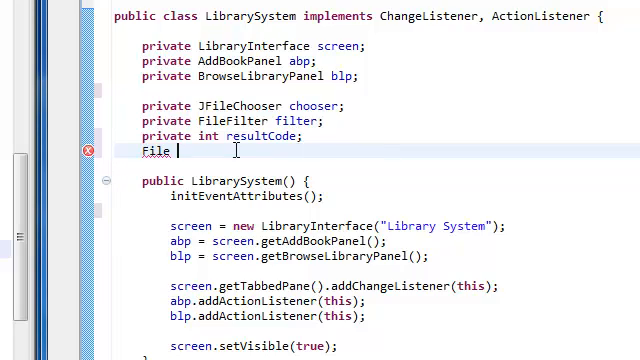
type("vim")
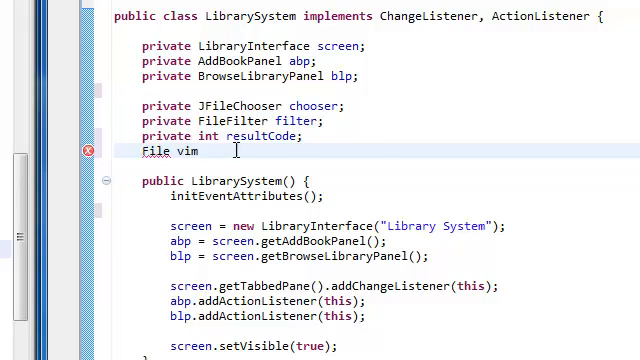
type("File;")
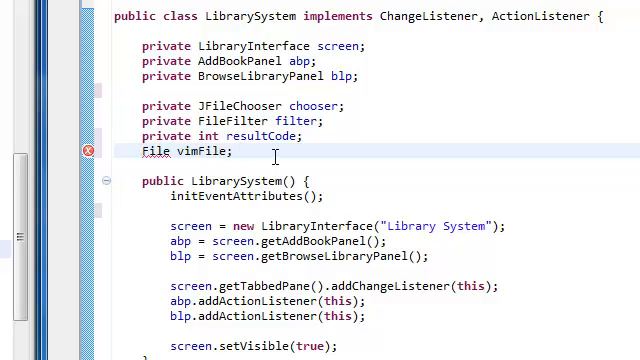
left_click(160, 152)
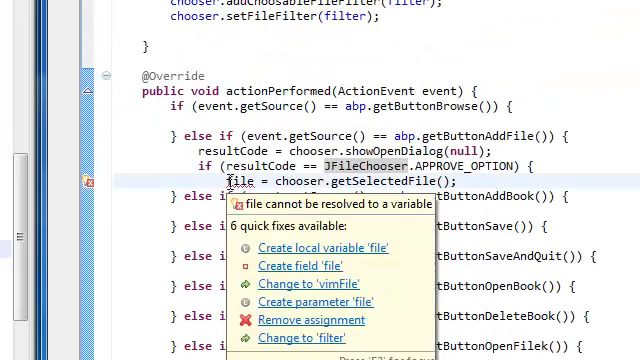
Step: Apply Quick Fix 'Change to vimFile' so the chosen file is assigned to the vimFile field
left_click(308, 284)
type("}")
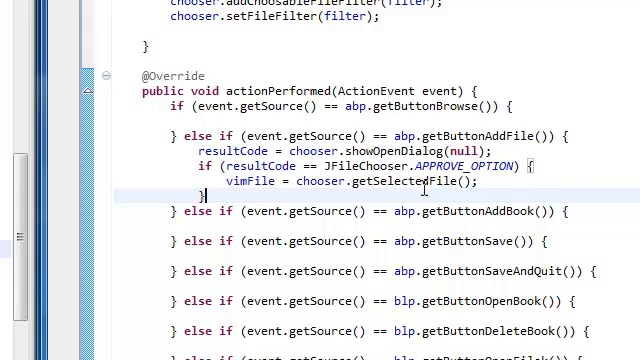
mouse_move(496, 180)
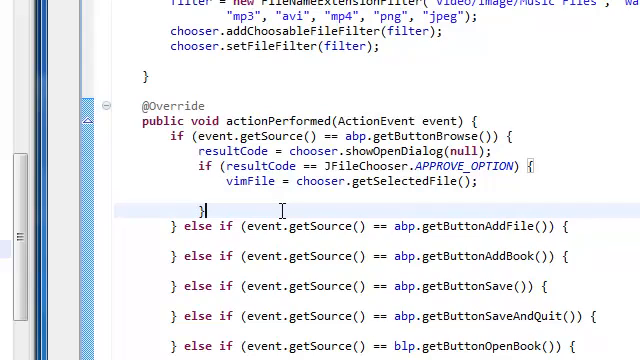
mouse_move(446, 210)
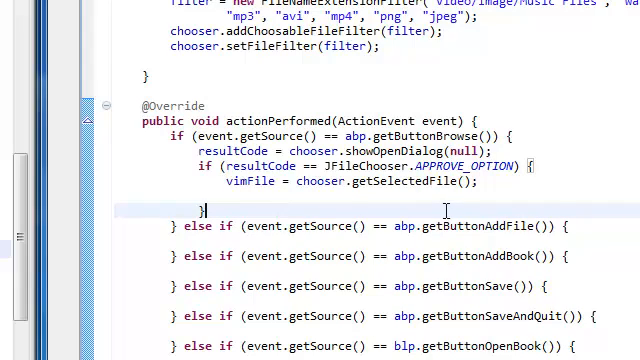
scroll("down", 3)
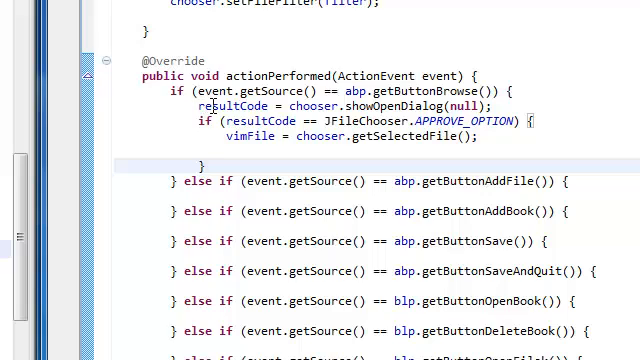
Step: Replace the Browse branch's dialog code with a call to openChooserAndSetTheVIMFile()
left_click_drag(208, 104, 208, 150)
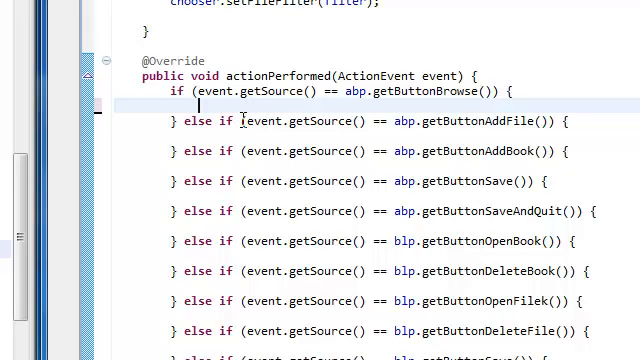
type("openChooser")
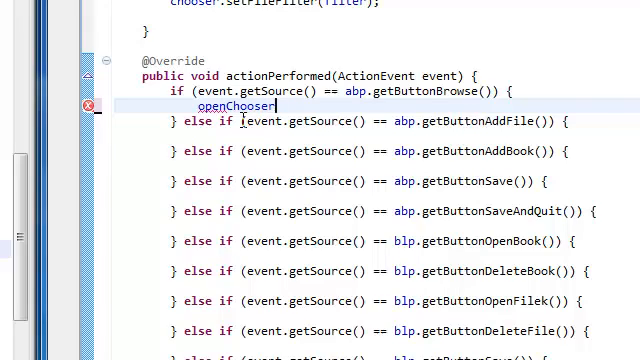
type("And")
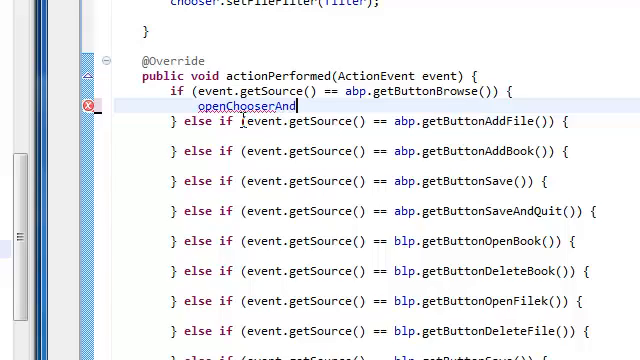
type("SetTheV")
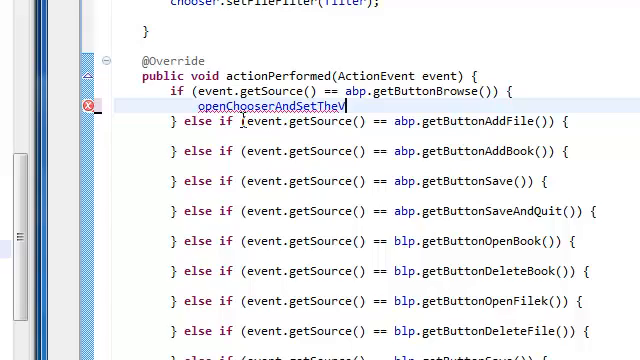
type("IMF")
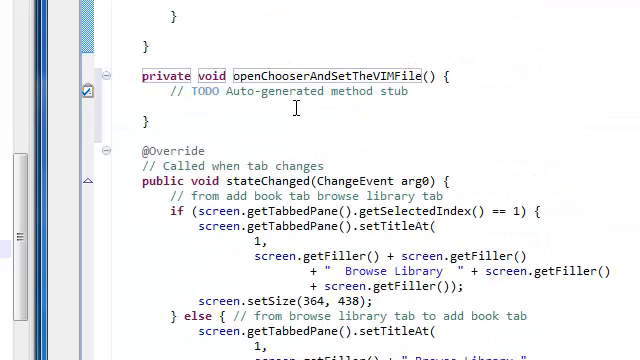
Step: Put the showOpenDialog and getSelectedFile code into openChooserAndSetTheVIMFile, followed by an else branch
scroll("down", 3)
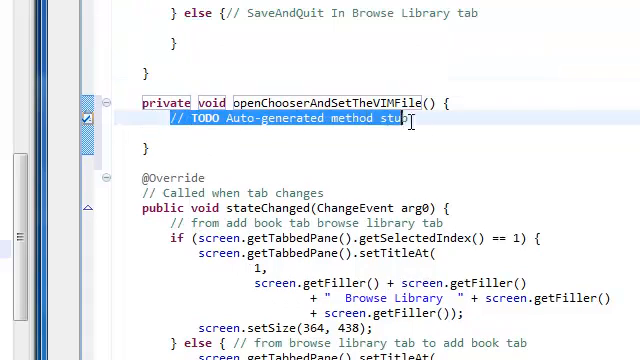
type("resultCode = chooser.showOpenDialog(null);")
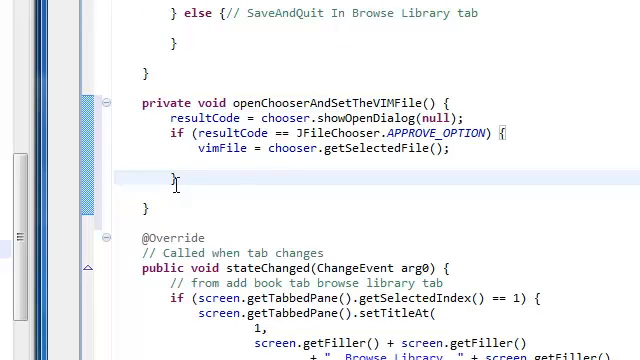
scroll("down", 3)
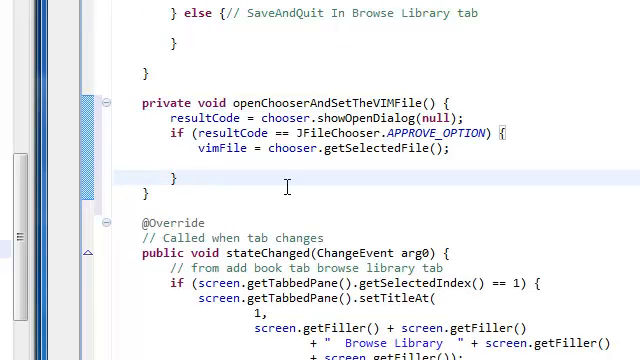
mouse_move(410, 148)
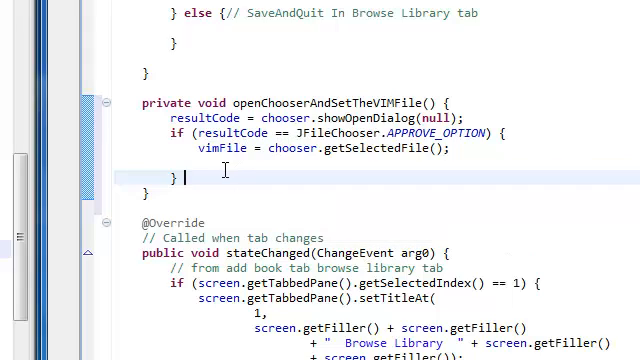
type("else{")
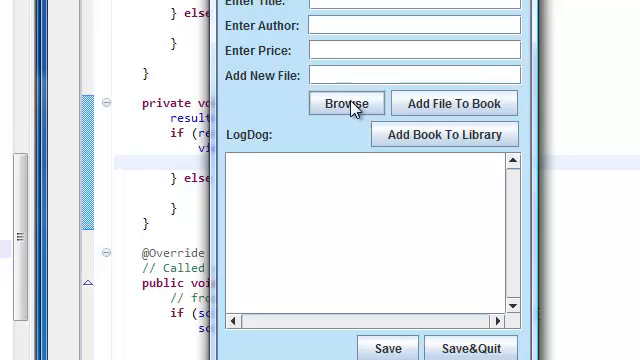
mouse_move(338, 114)
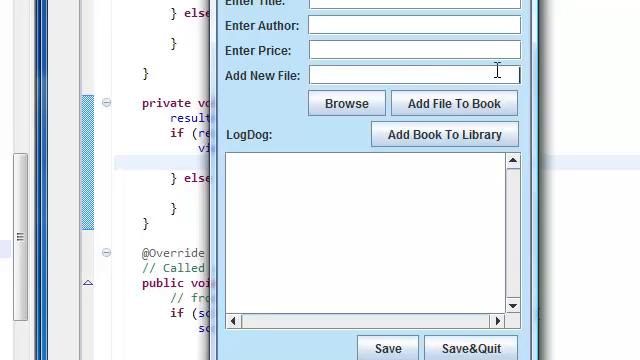
Step: Enter 'Option' into the running app's Add New File field, then close it and return to the editor
type("Option")
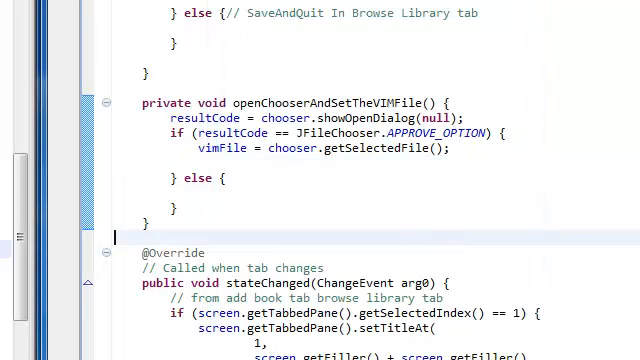
Step: Browse AddBookPanel.java from its widget fields through initWidgets and addWidgets to the getButton methods
scroll("up", 3)
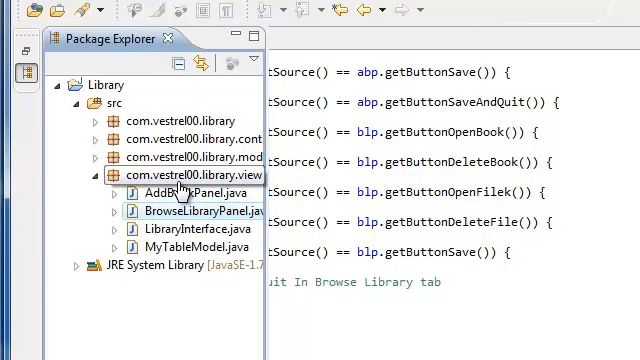
double_click(164, 192)
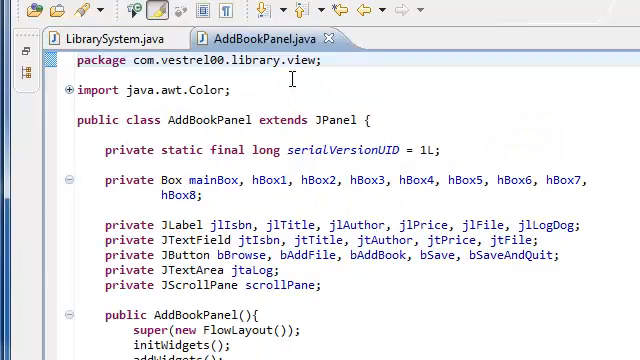
double_click(324, 180)
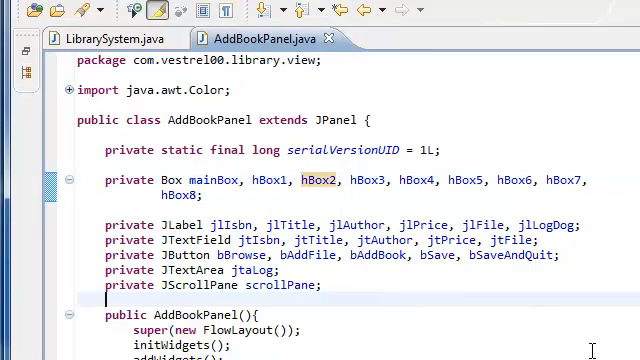
scroll("down", 3)
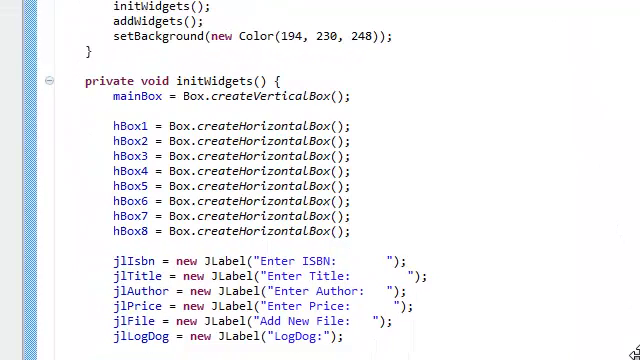
scroll("down", 3)
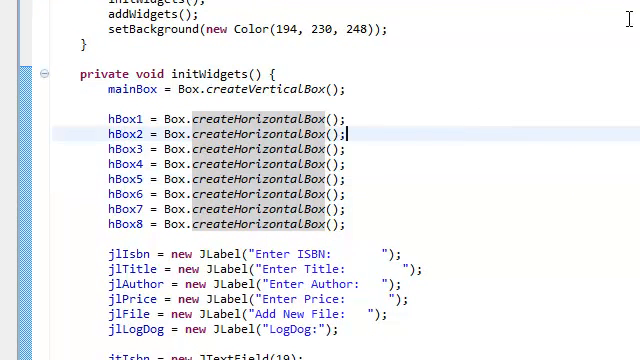
scroll("up", 3)
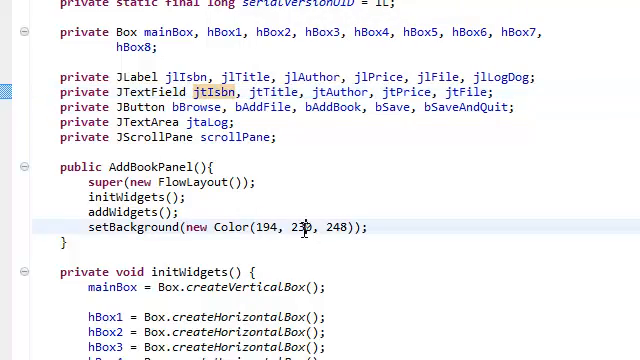
scroll("down", 3)
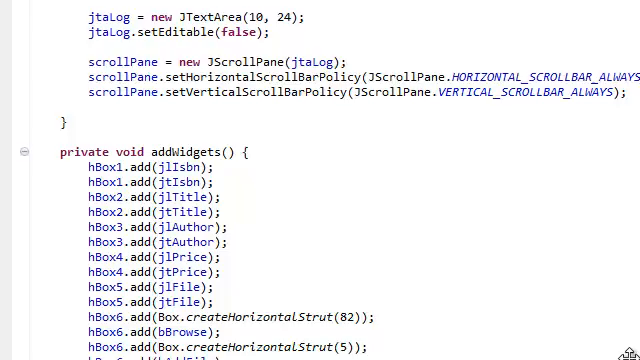
scroll("down", 3)
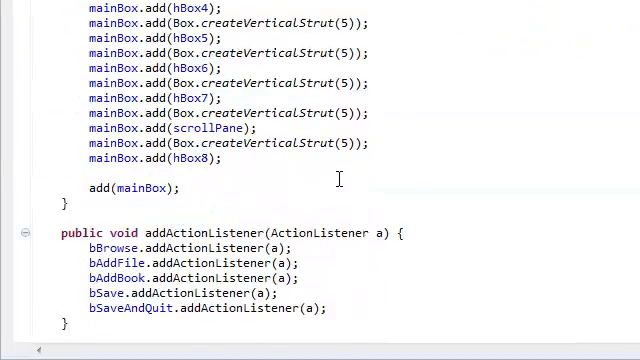
scroll("down", 3)
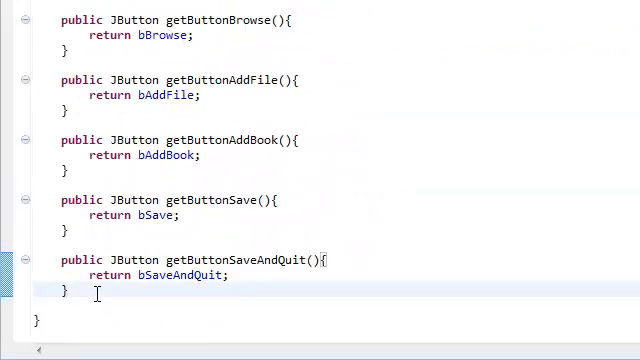
Step: Start a public JTextField getter and add the comment '// jtIsbn, jtTitle, jtAuthor, jtPrice, jtFile;'
type("pub")
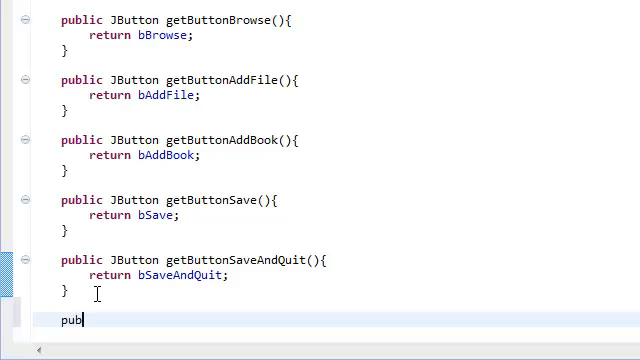
type("lic")
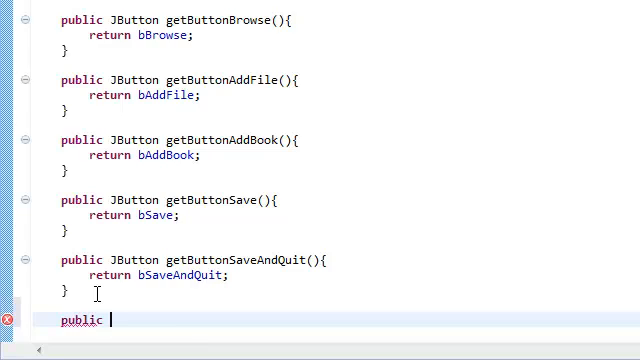
type("JT")
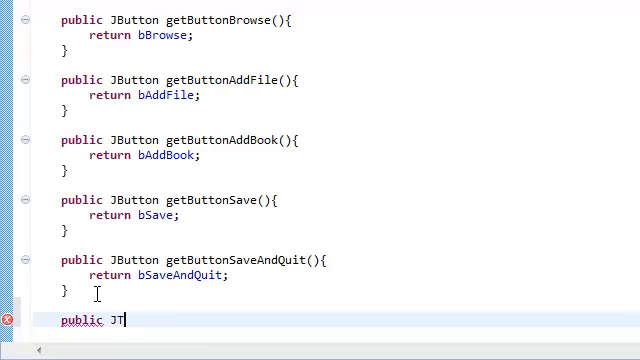
type("extFiel")
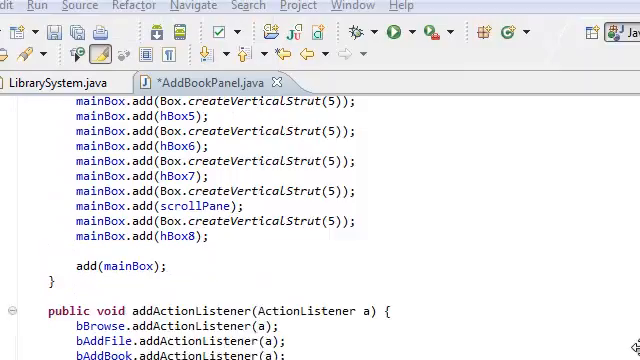
scroll("up", 3)
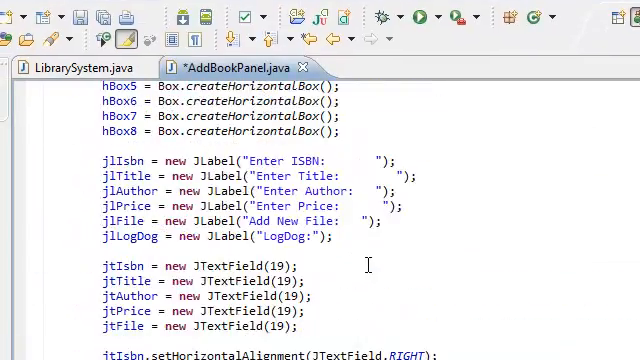
scroll("up", 3)
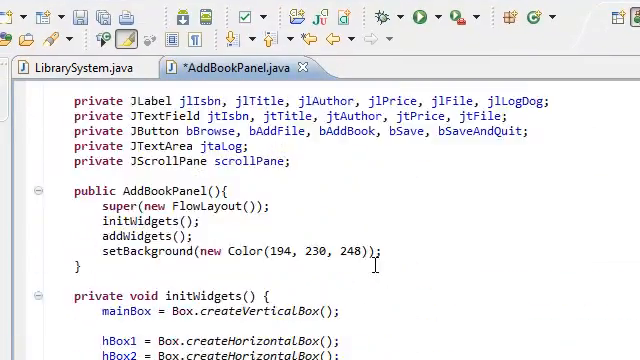
scroll("up", 3)
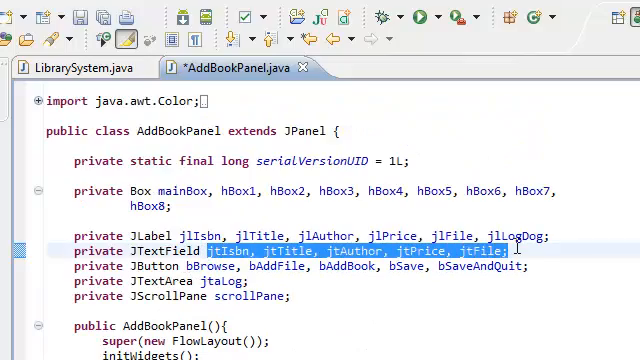
scroll("down", 3)
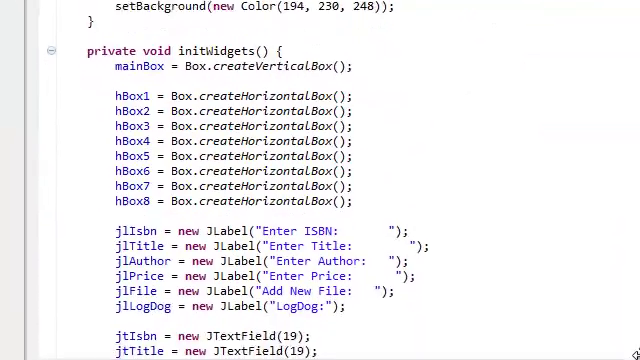
scroll("down", 3)
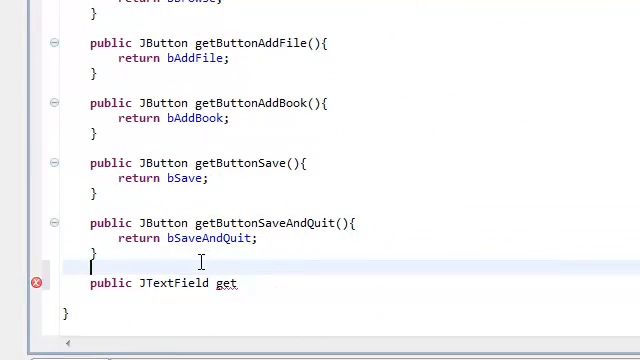
type("// jtIsbn, jtTitle, jtAuthor, jtPrice, jtFile;")
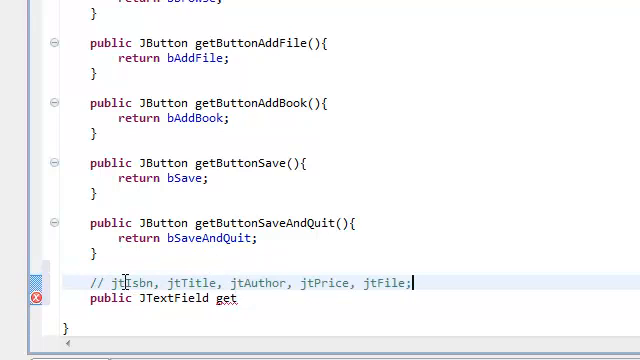
Step: Complete getTextFieldIsbn(){ return jtIsbn; } using jtIsbn from the comment
double_click(136, 282)
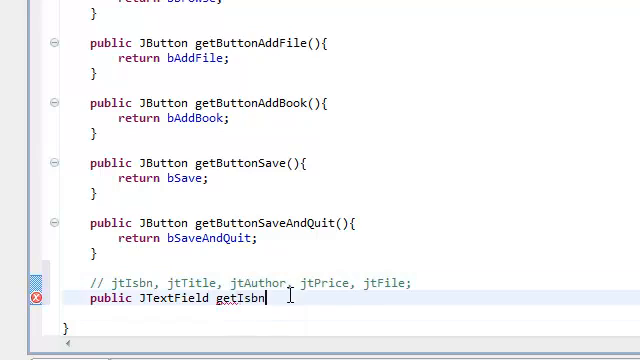
type("(){")
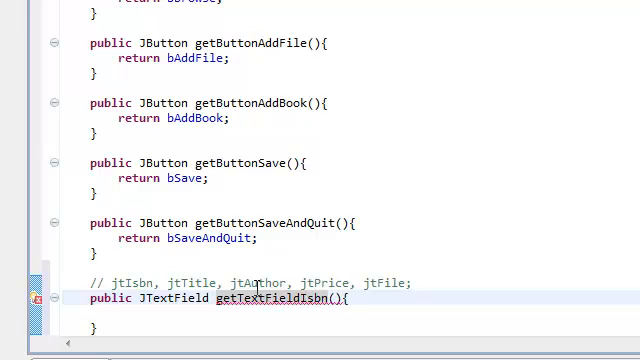
type("return jtIsbn;")
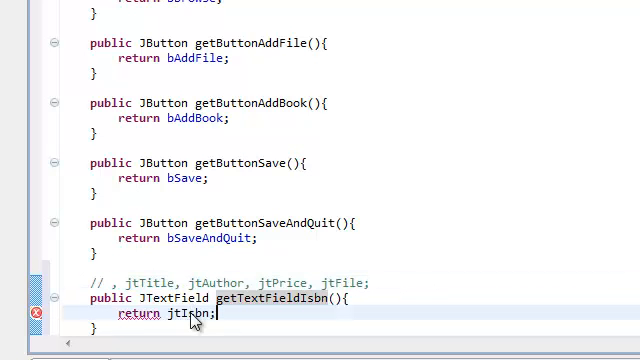
Step: Rename the copied getters to getTextFieldTitle and getTextFieldAuthor, returning jtTitle and jtAuthor
scroll("down", 3)
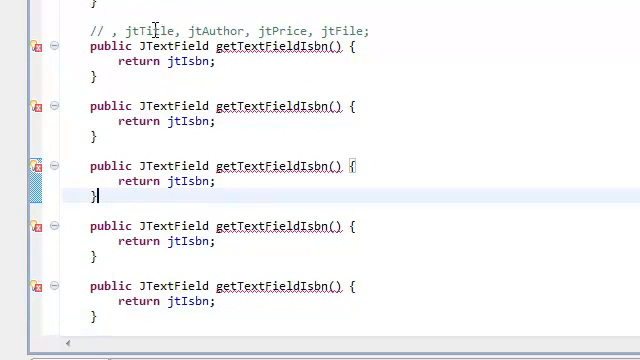
double_click(152, 32)
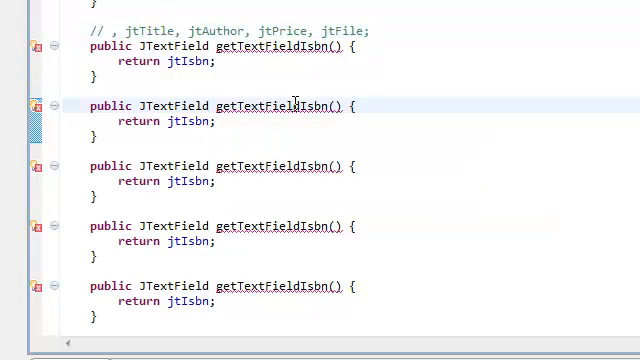
double_click(318, 106)
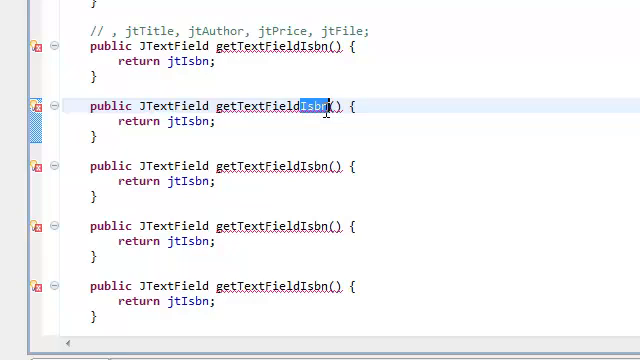
type("Title")
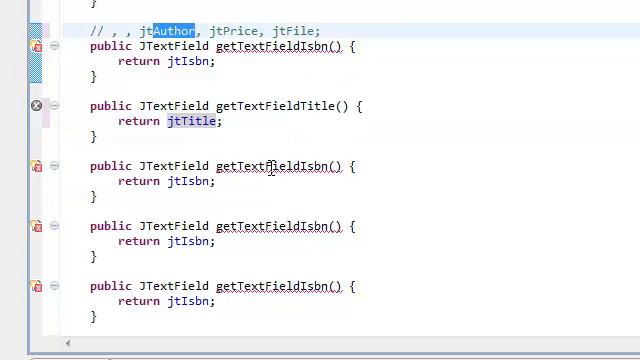
left_click(310, 166)
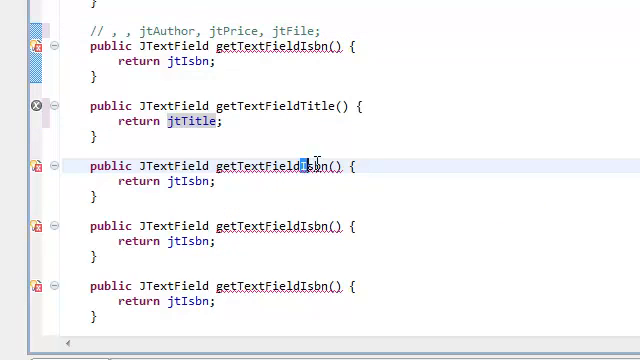
double_click(316, 166)
type("Author")
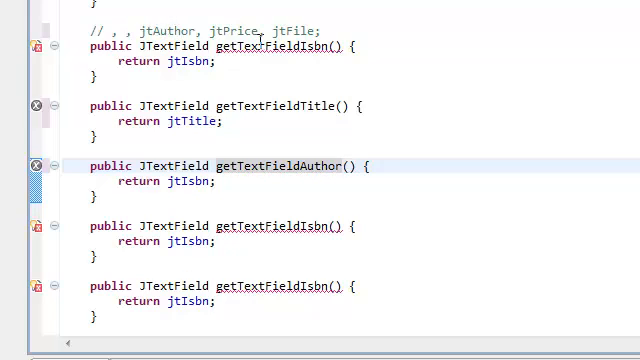
Step: Fix the remaining getters as getTextFieldPrice and getTextFieldFile returning jtPrice and jtFile
double_click(164, 30)
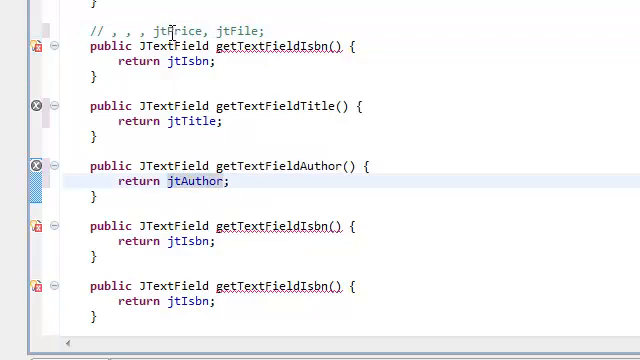
double_click(188, 30)
type("Price")
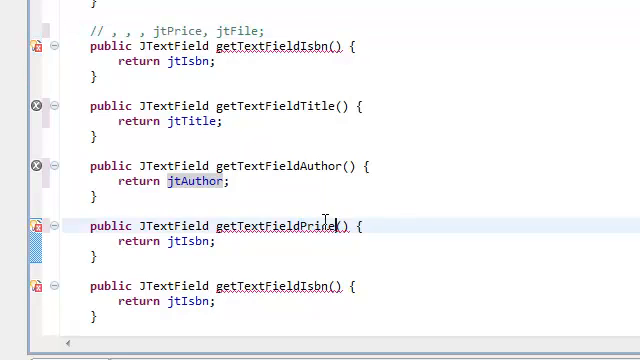
scroll("up", 3)
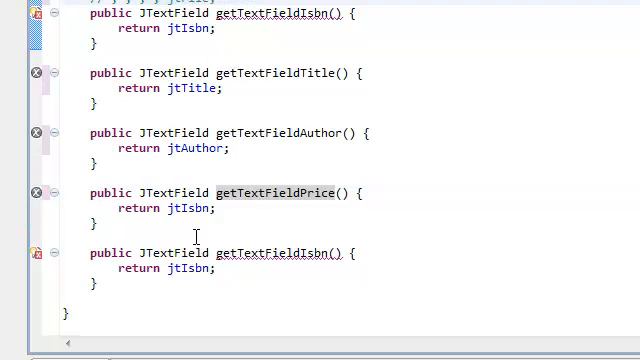
type("jtPrice")
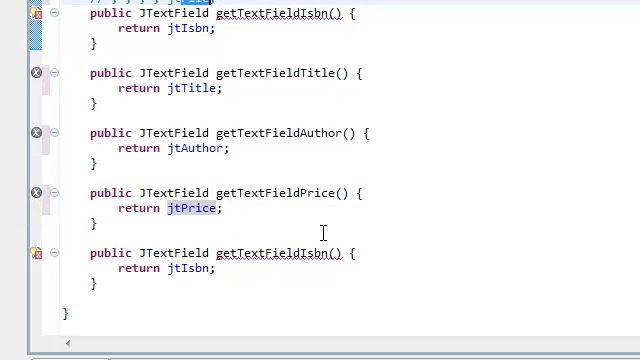
double_click(316, 252)
type("File")
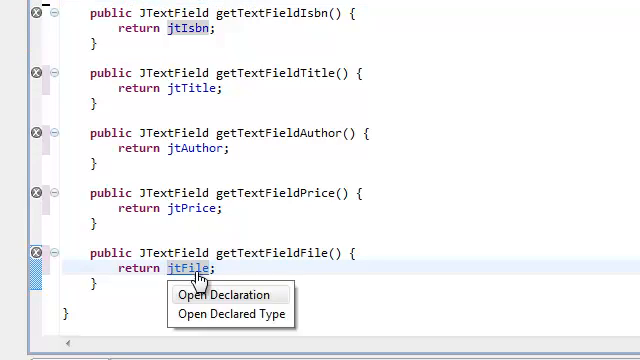
left_click(224, 294)
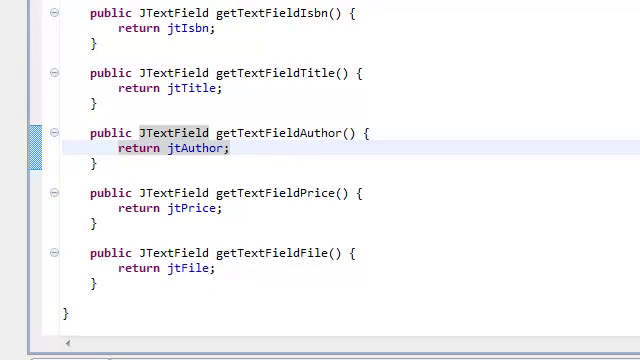
Step: Scroll LibrarySystem.java through the action handler down to openChooserAndSetTheVIMFile and its empty else branch
scroll("up", 3)
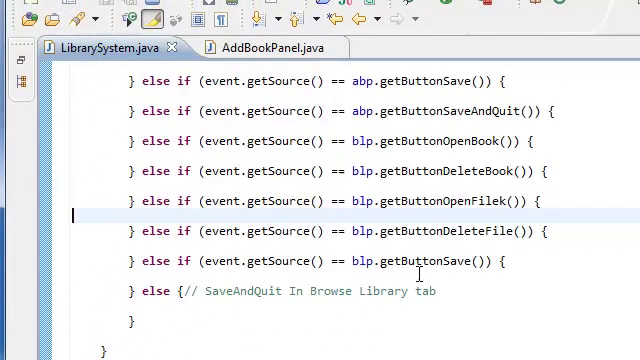
scroll("up", 3)
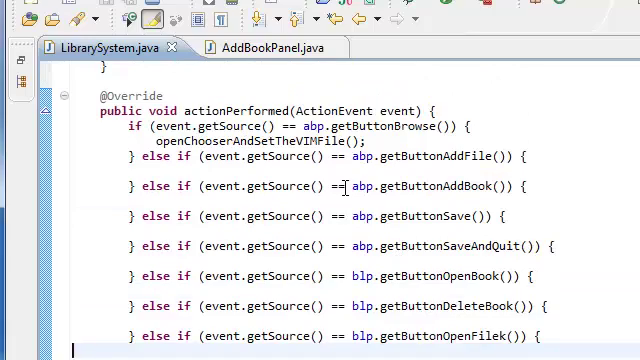
scroll("down", 3)
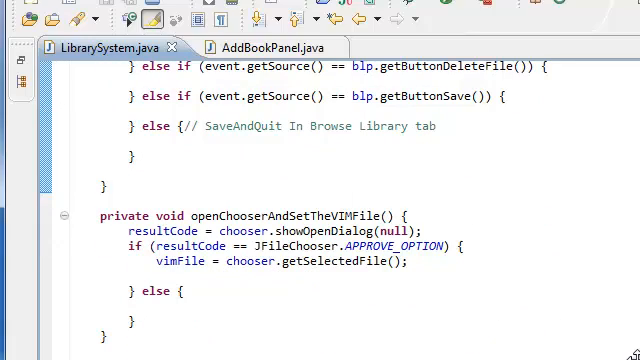
scroll("down", 3)
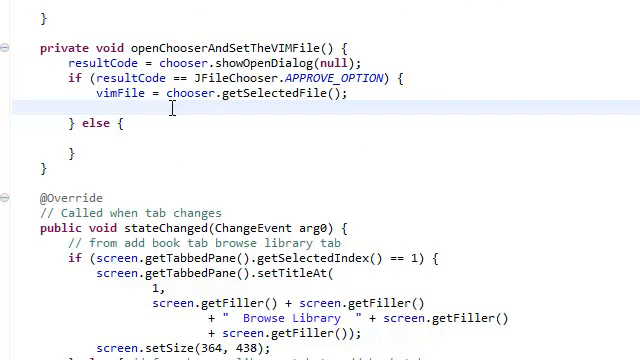
mouse_move(8, 20)
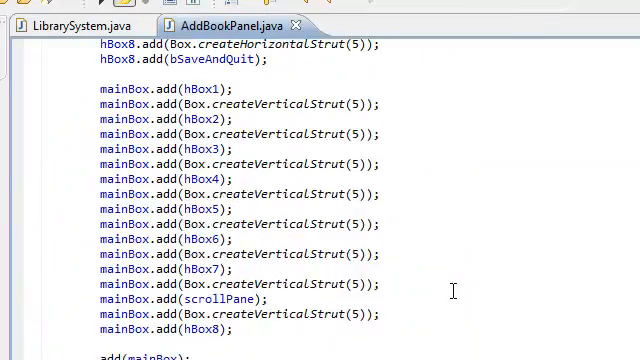
Step: Add jtFile.setText("Optional") after the field creation, run to verify the placeholder, then close the window
scroll("up", 3)
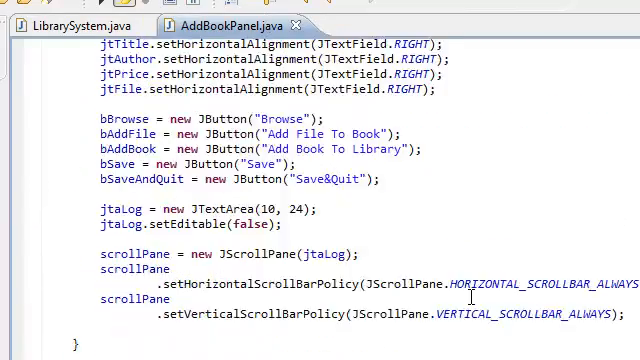
scroll("up", 3)
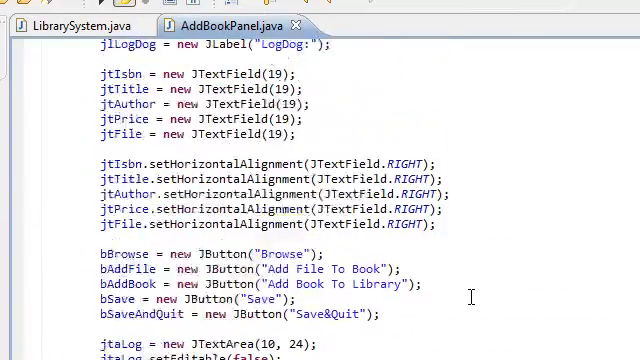
scroll("up", 3)
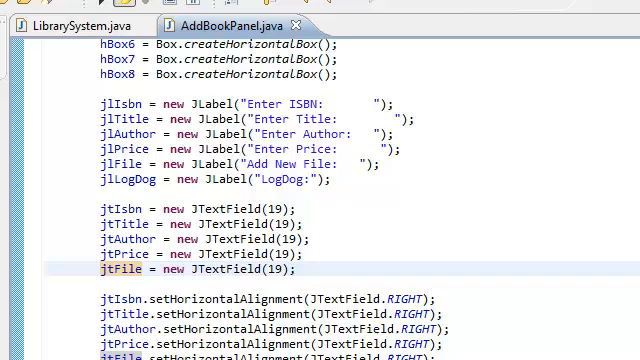
scroll("down", 3)
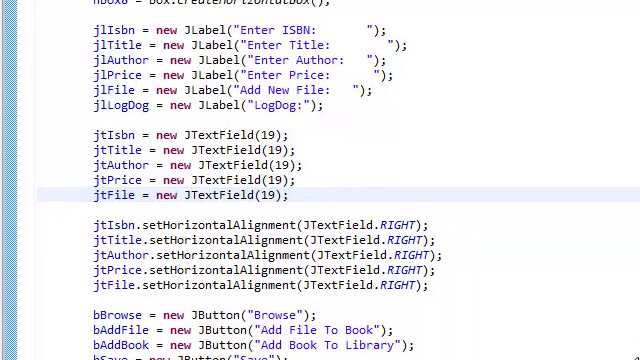
mouse_move(332, 196)
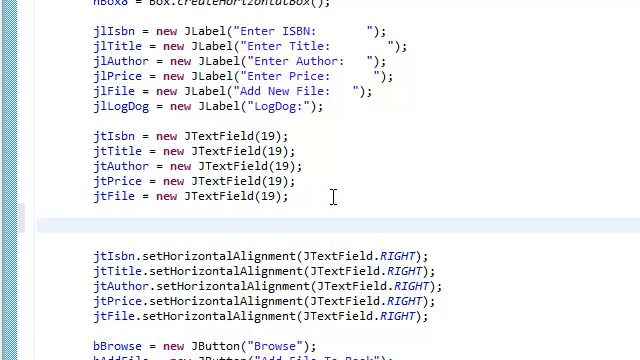
type("jtFile.setText(\"")
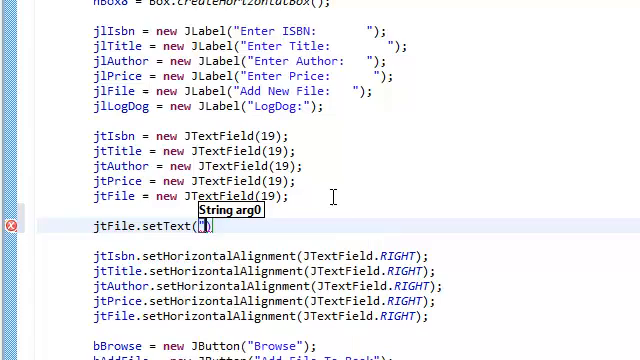
type("Optional")
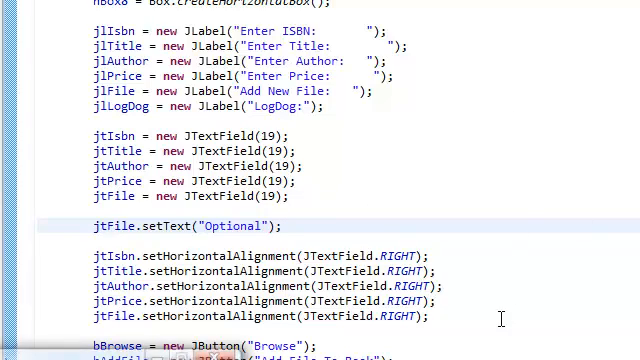
key("F5")
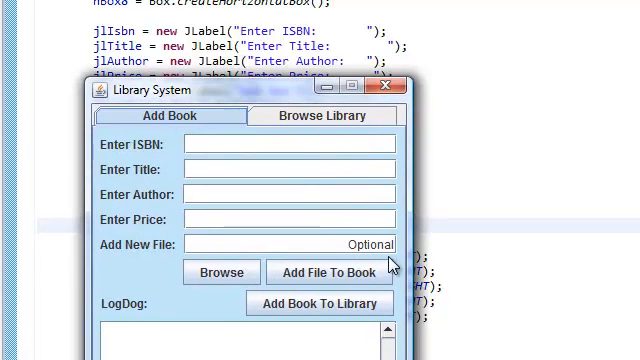
mouse_move(276, 272)
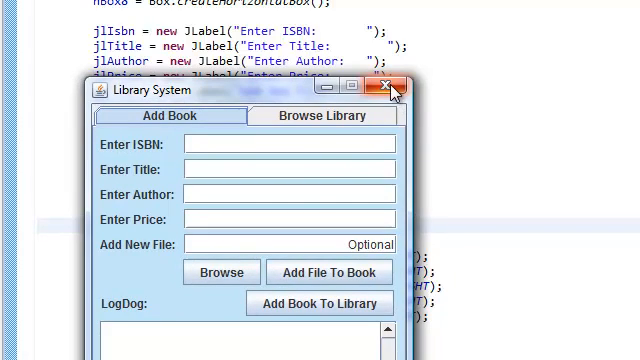
left_click(384, 88)
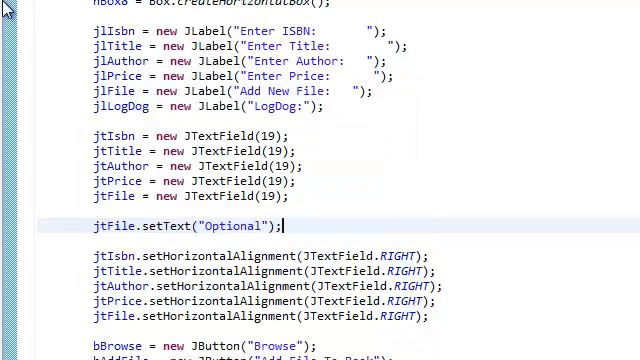
Step: In openChooserAndSetTheVIMFile add abp.getTextFieldFile().setText(vimFile.getName()) via content assist and run the app
left_click(96, 28)
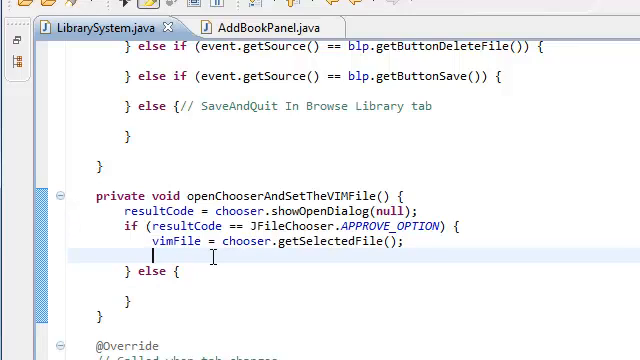
type("abp.get")
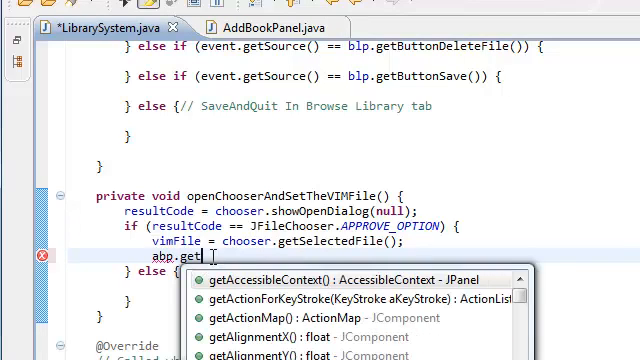
type("TextFieldFile().setText(vimFile")
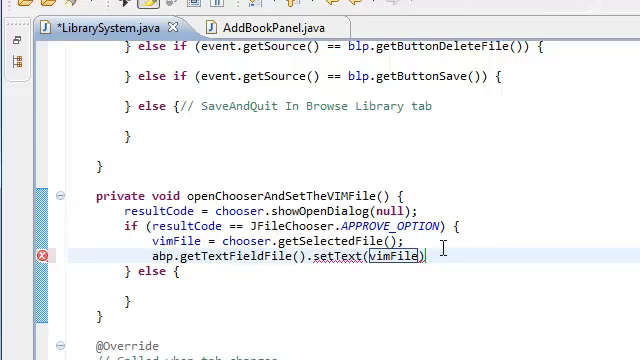
type(".")
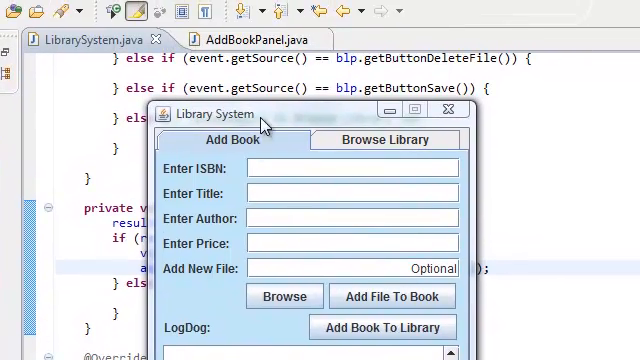
Step: Close the Library System window and scroll actionPerformed back to its handler branches in LibrarySystem.java
left_click(448, 110)
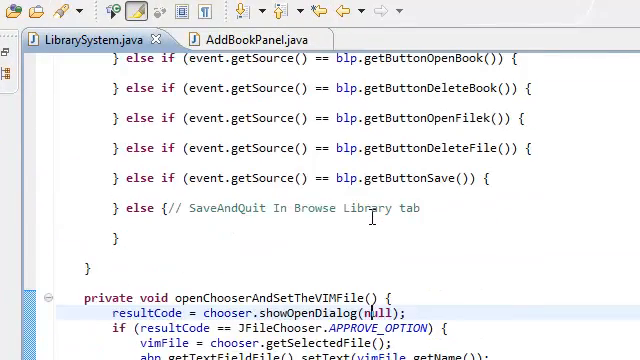
scroll("up", 3)
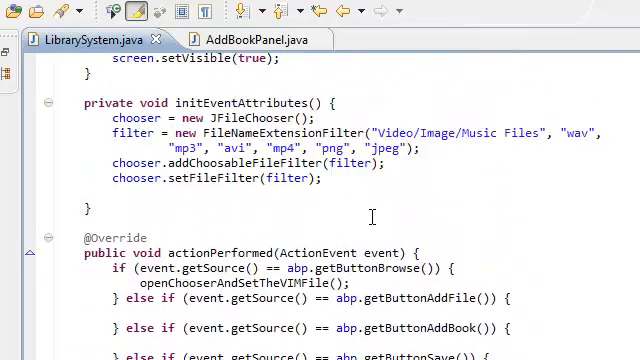
scroll("down", 3)
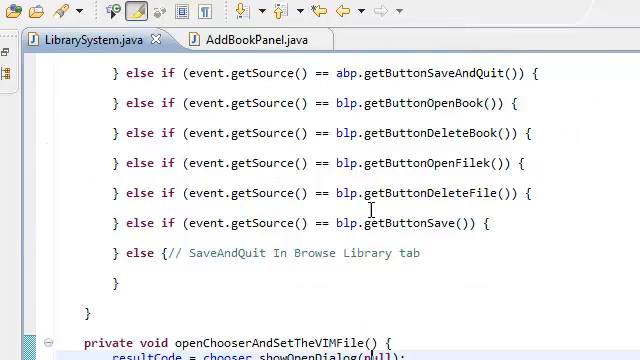